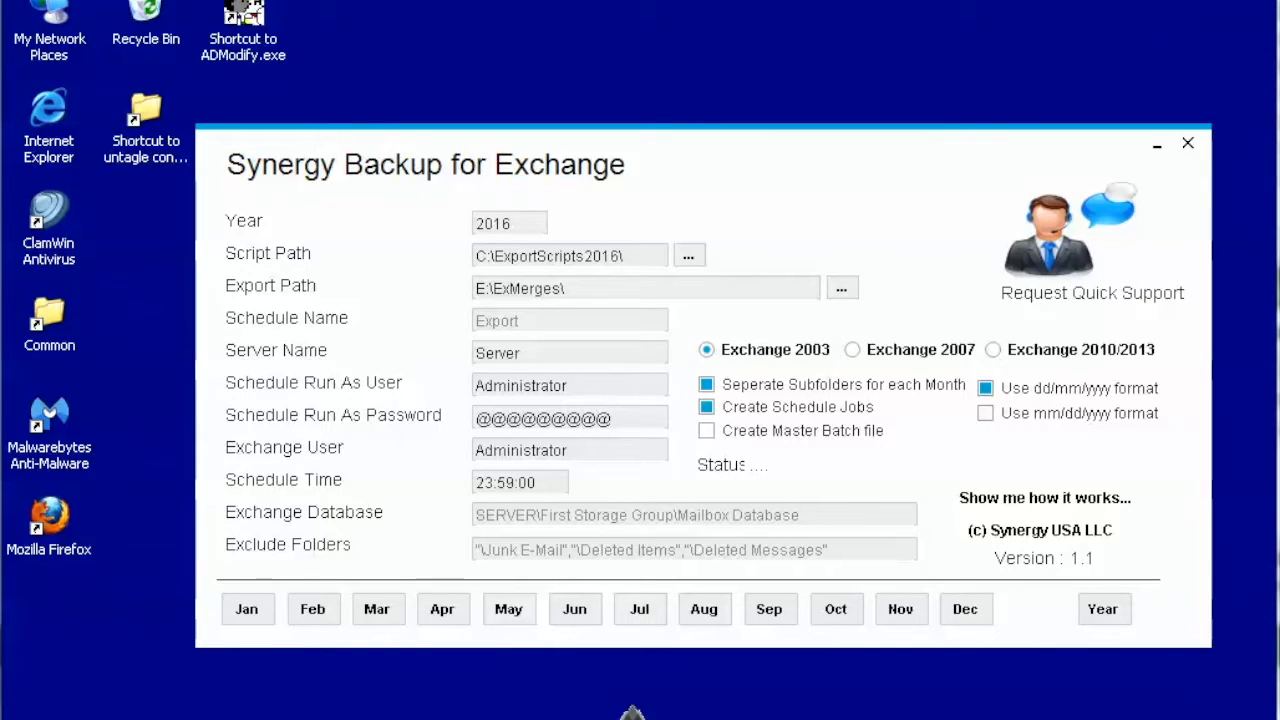
{"action": "mouse_move", "coordinate": [770, 364]}
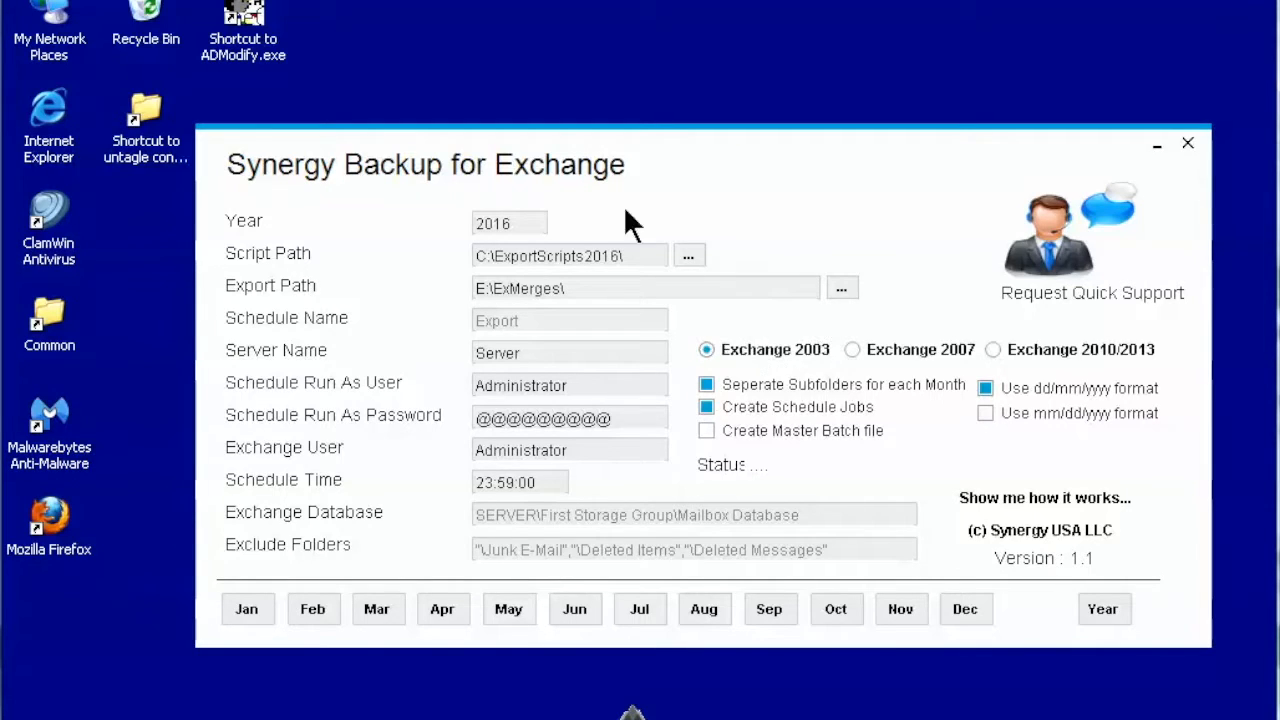
{"action": "mouse_move", "coordinate": [540, 232]}
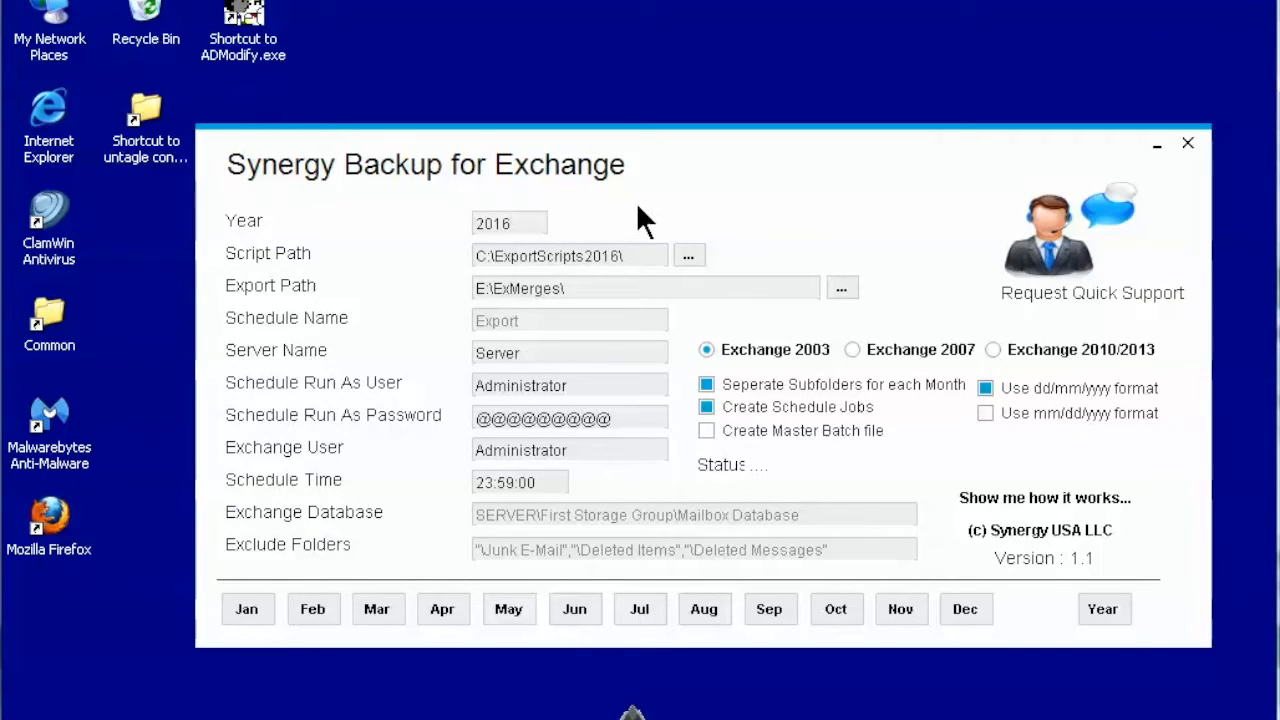
Review the Year, script folder location and Export Path settings for the 2016 scripts.
{"action": "left_click", "coordinate": [508, 224]}
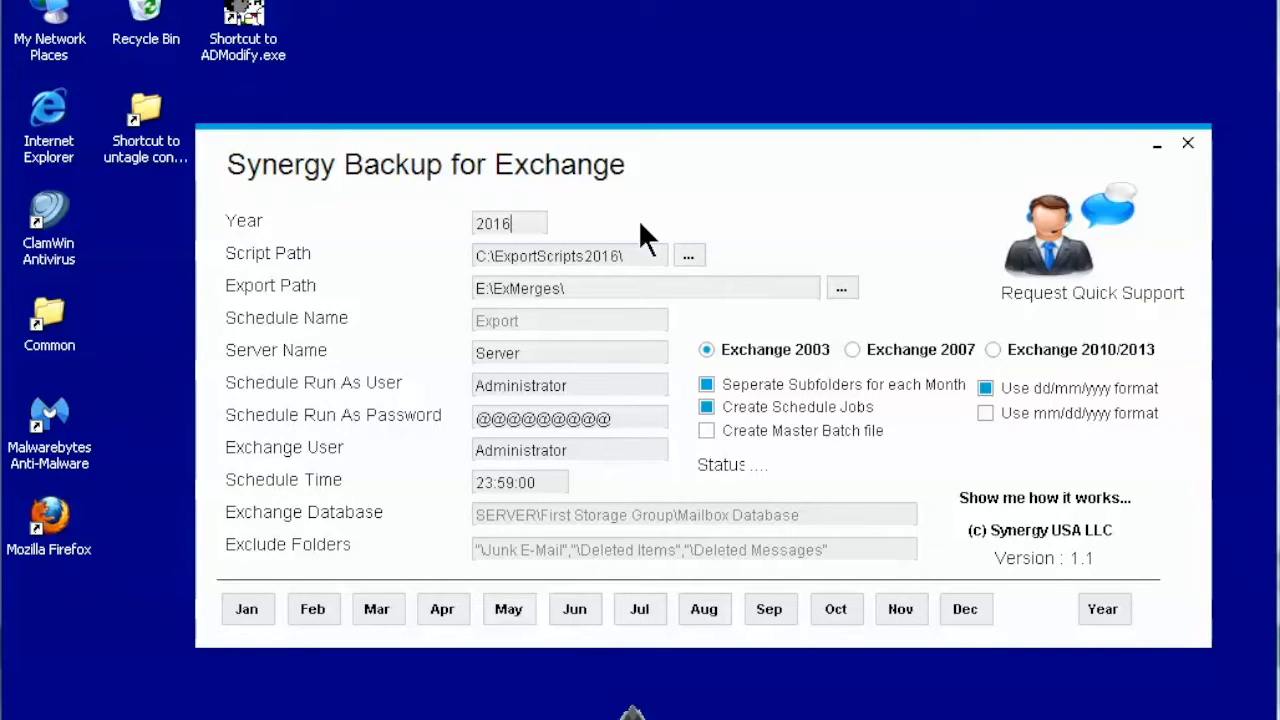
{"action": "mouse_move", "coordinate": [640, 264]}
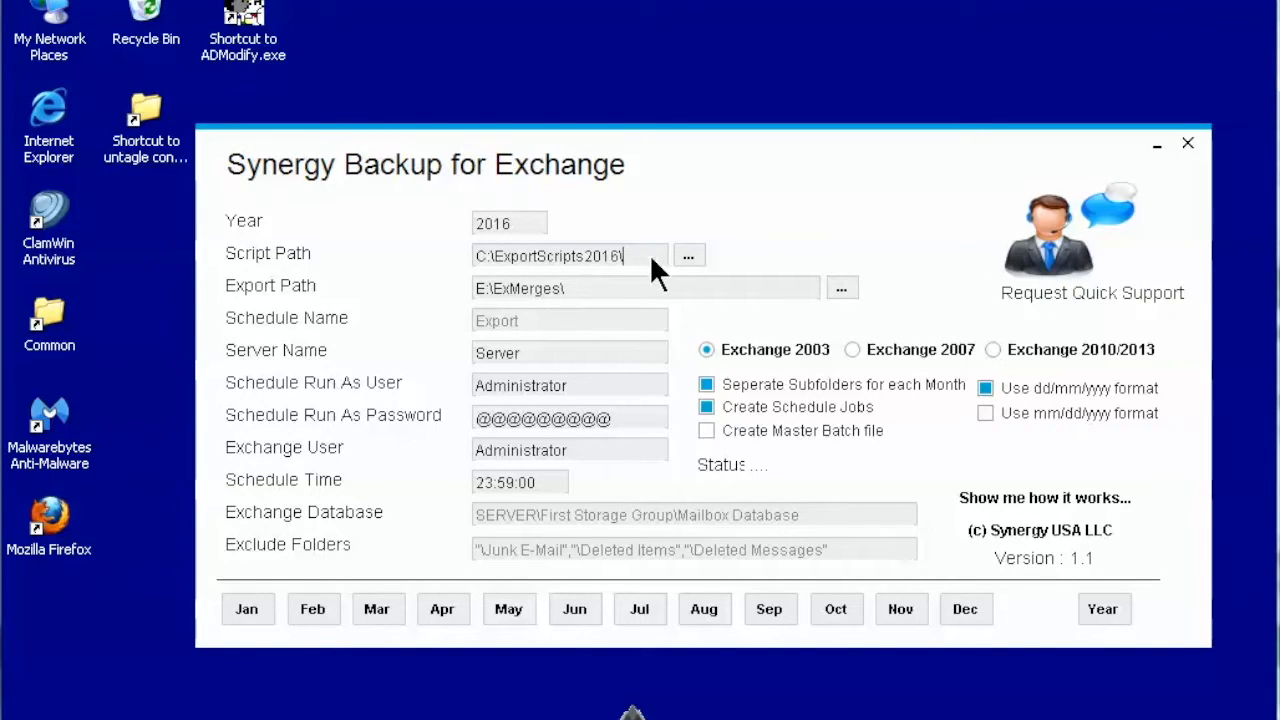
{"action": "left_click", "coordinate": [688, 256]}
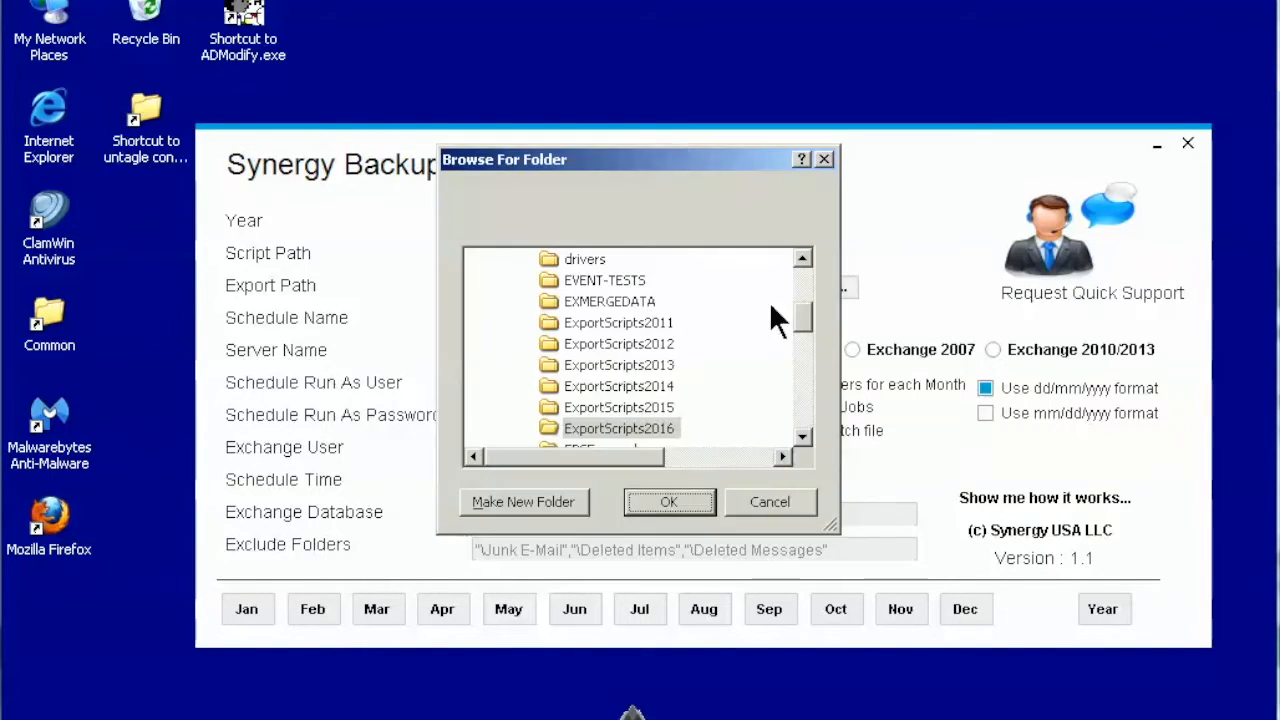
{"action": "scroll", "scroll_direction": "up", "scroll_amount": 3}
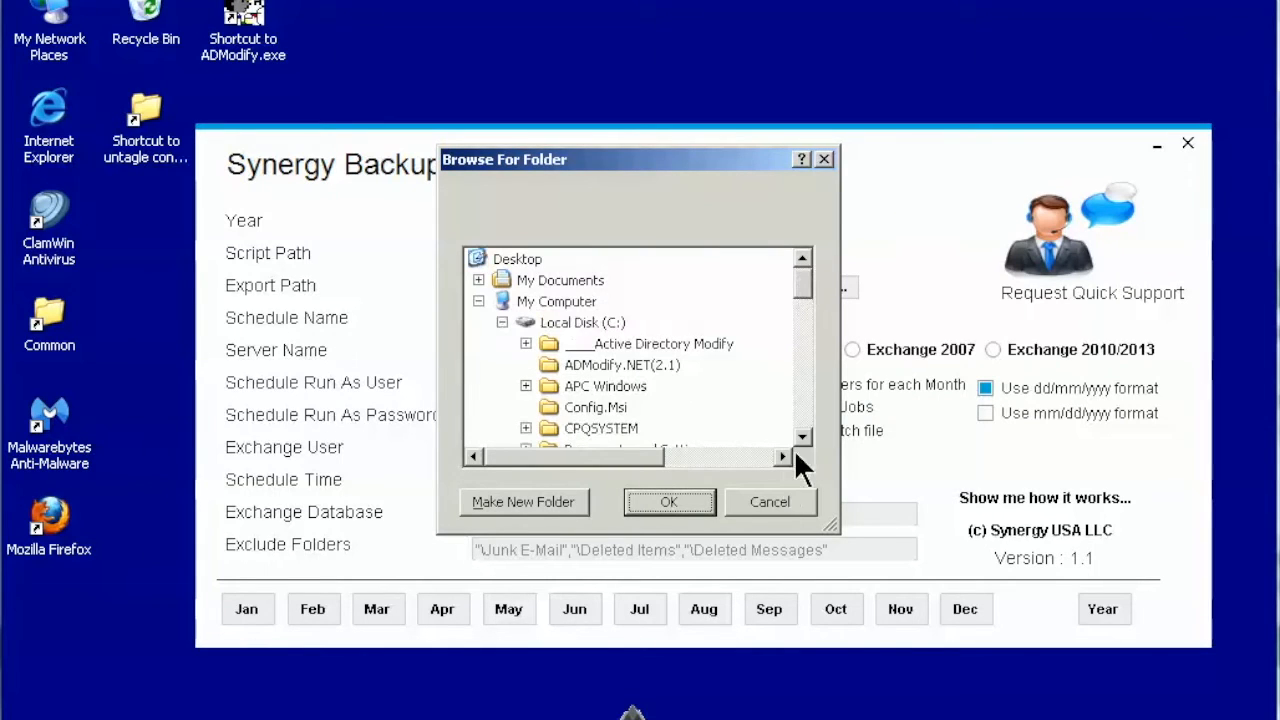
{"action": "left_click", "coordinate": [768, 500]}
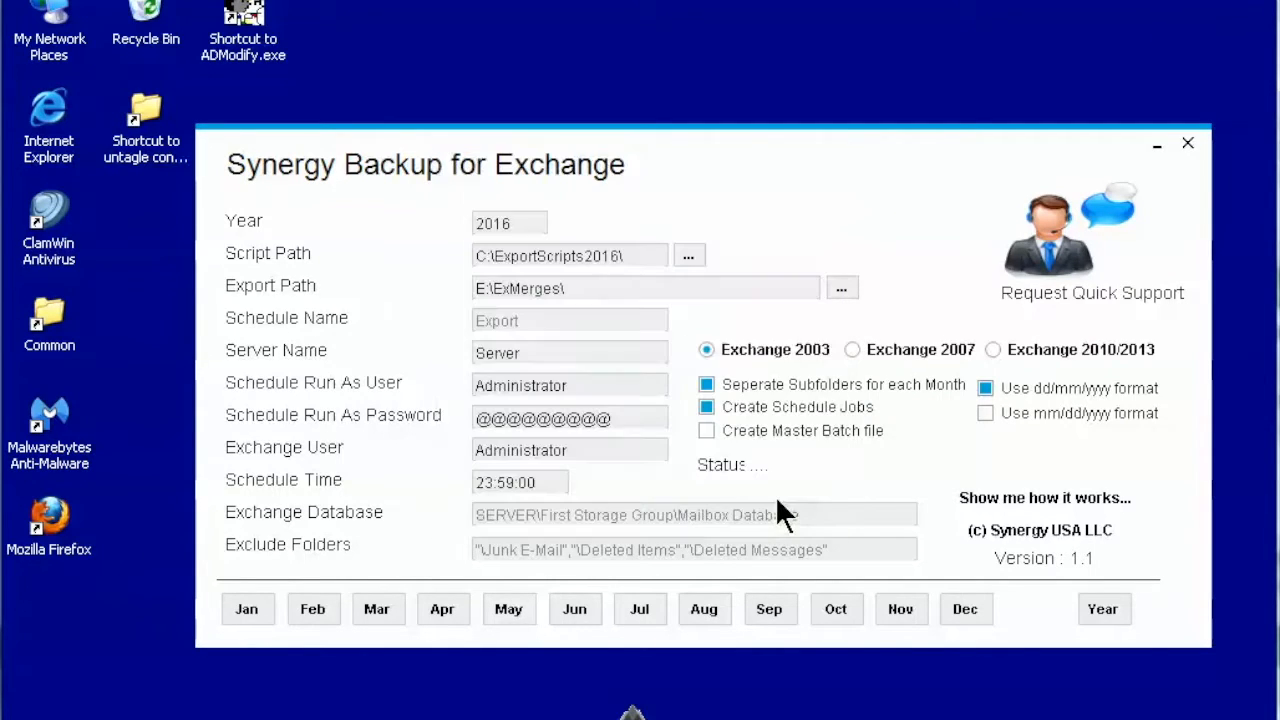
{"action": "mouse_move", "coordinate": [740, 304]}
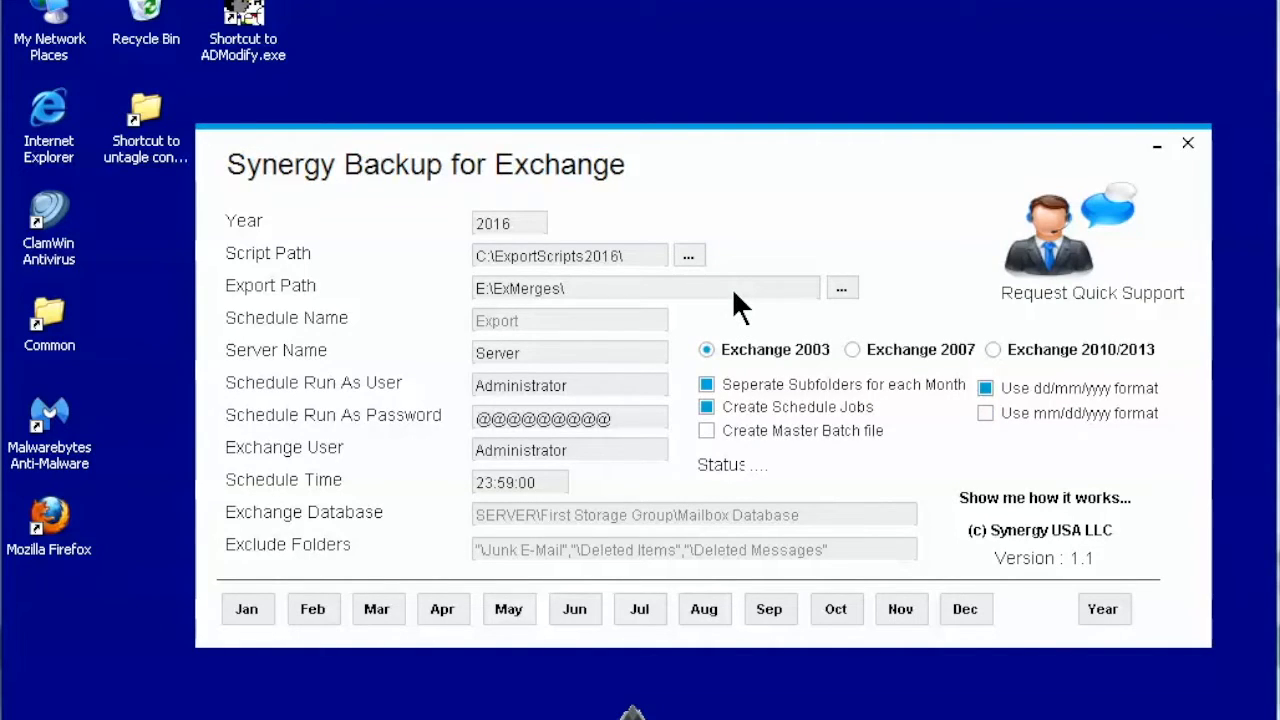
{"action": "left_click", "coordinate": [644, 288]}
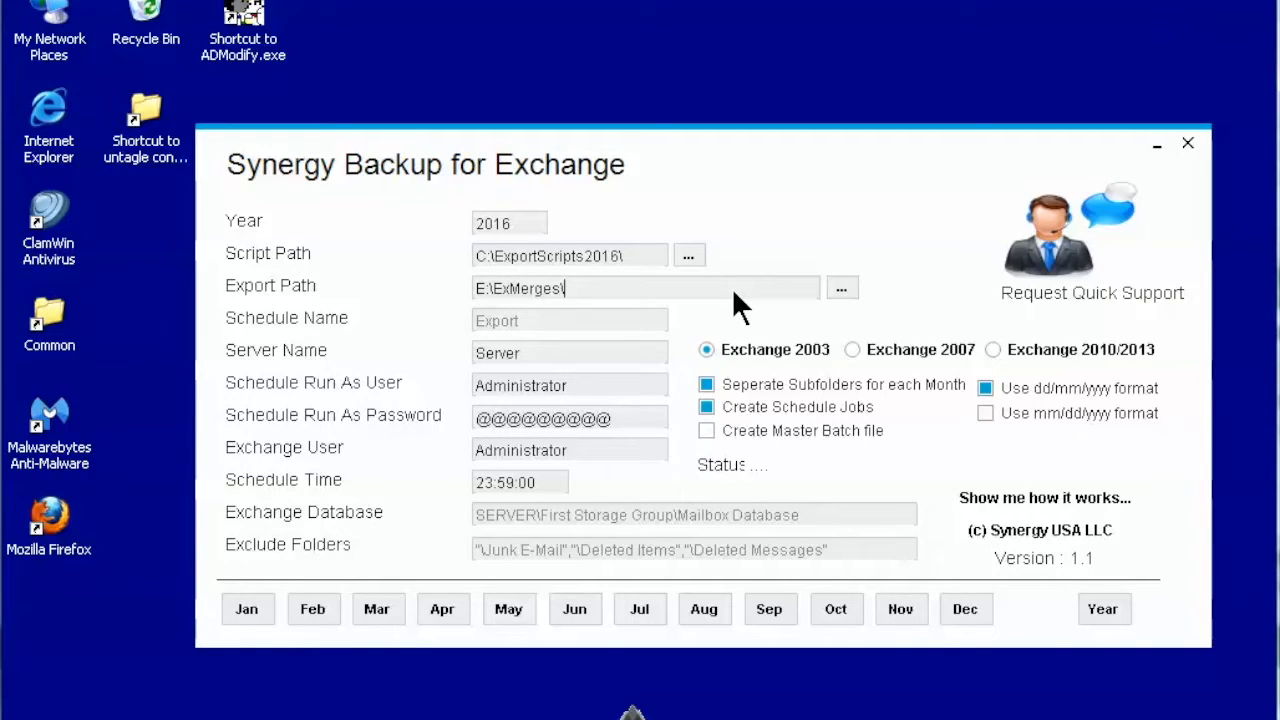
{"action": "mouse_move", "coordinate": [640, 324]}
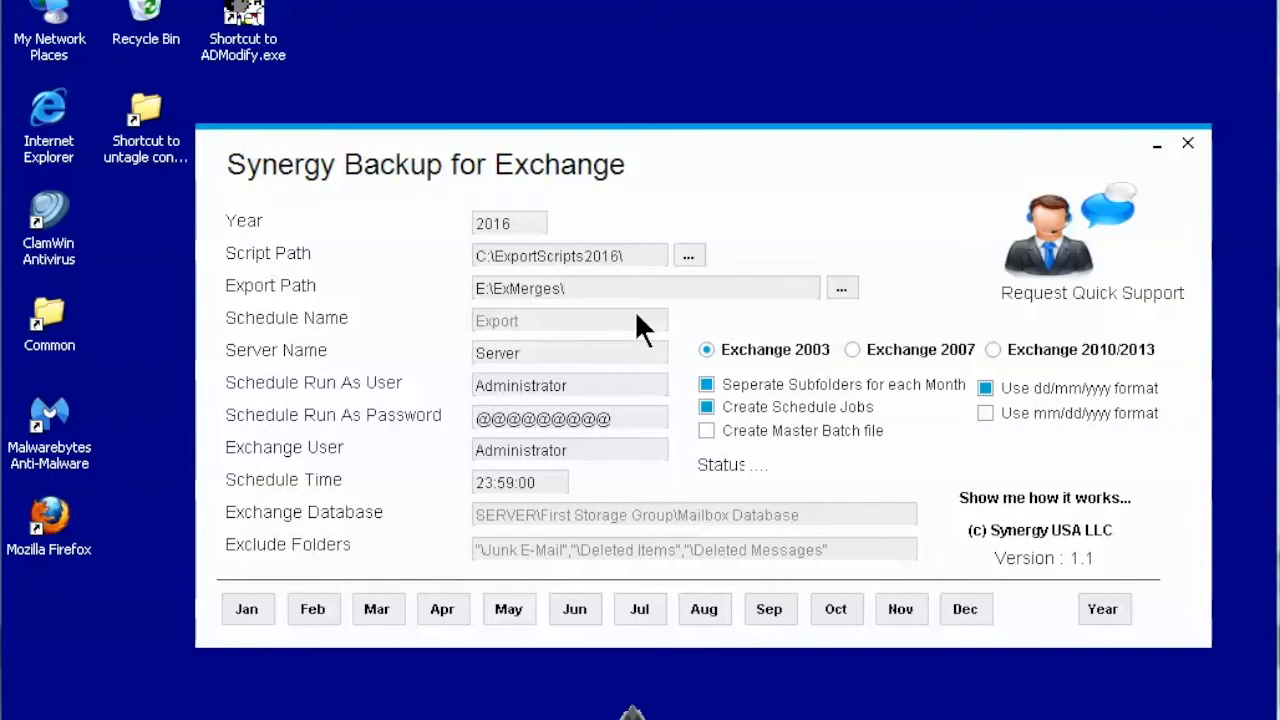
{"action": "left_click", "coordinate": [644, 288]}
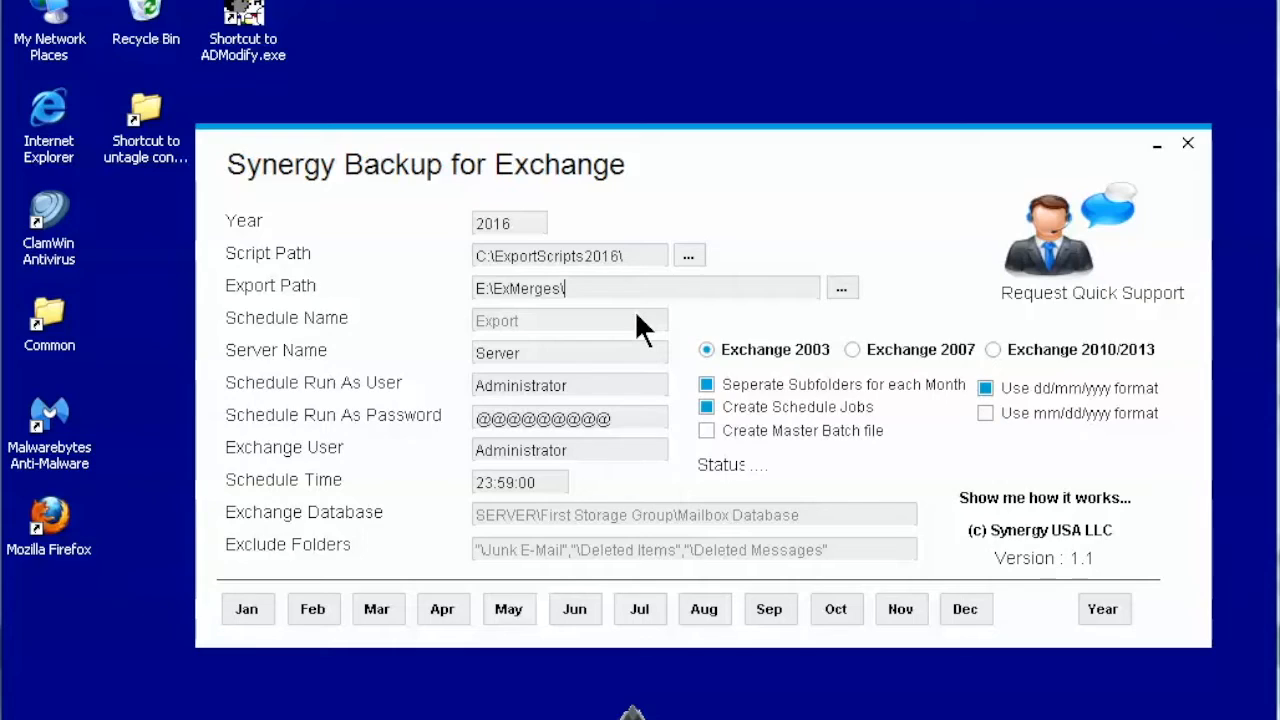
{"action": "mouse_move", "coordinate": [628, 336]}
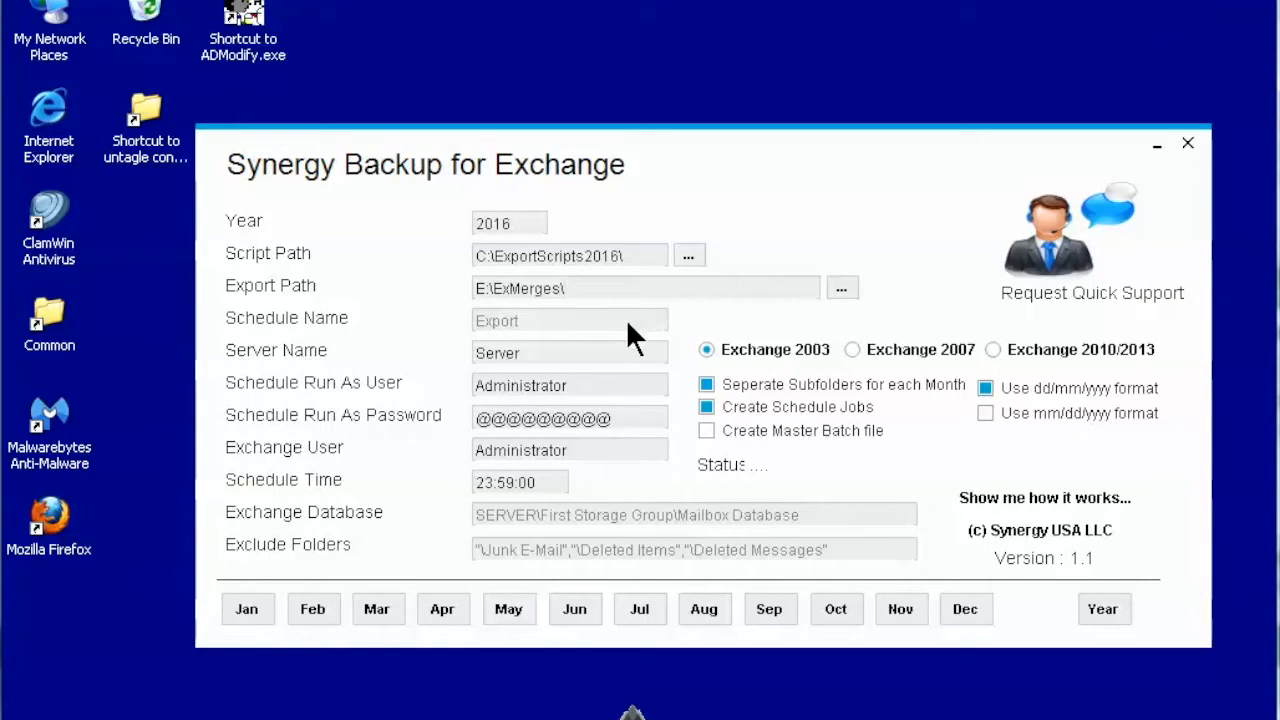
{"action": "mouse_move", "coordinate": [644, 360]}
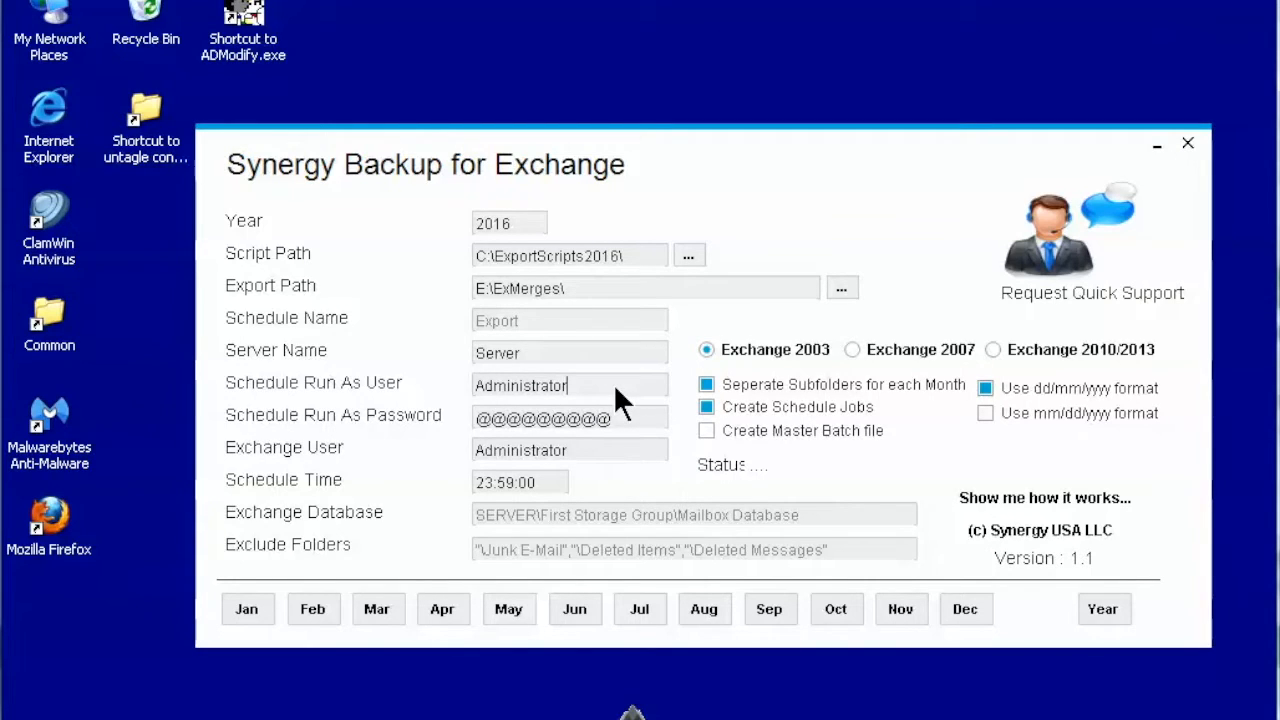
{"action": "mouse_move", "coordinate": [624, 410]}
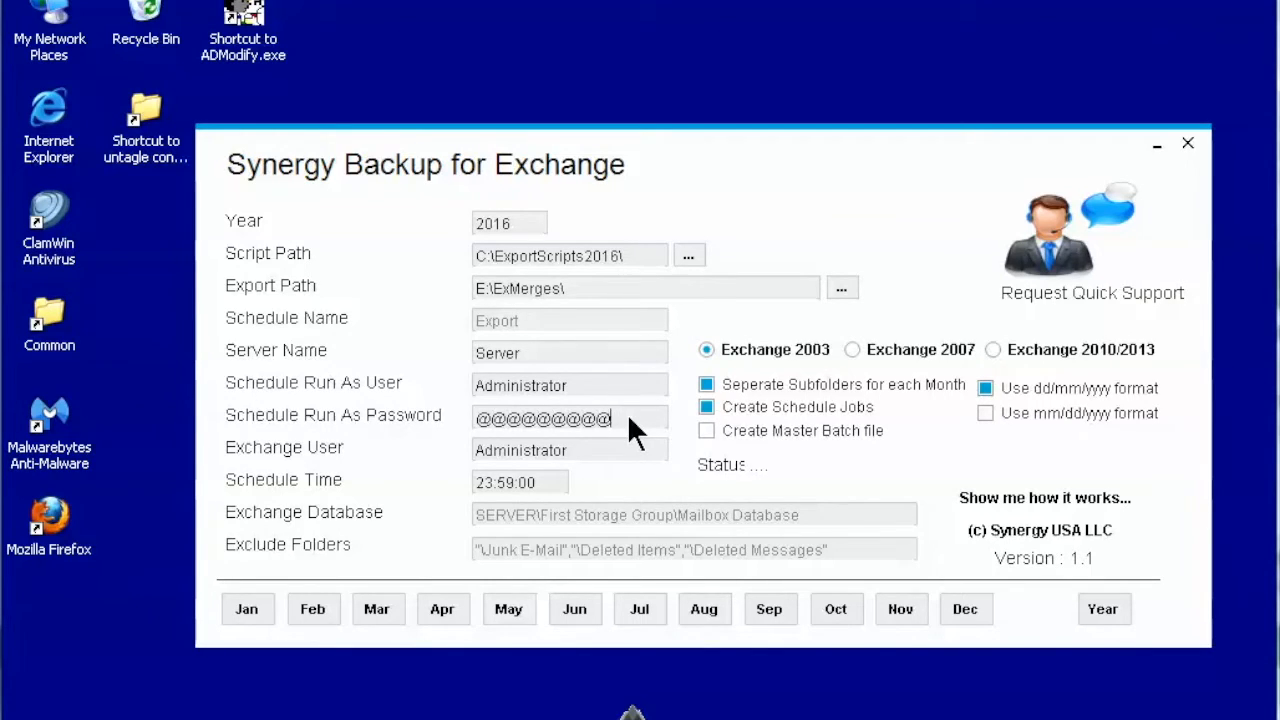
{"action": "mouse_move", "coordinate": [608, 462]}
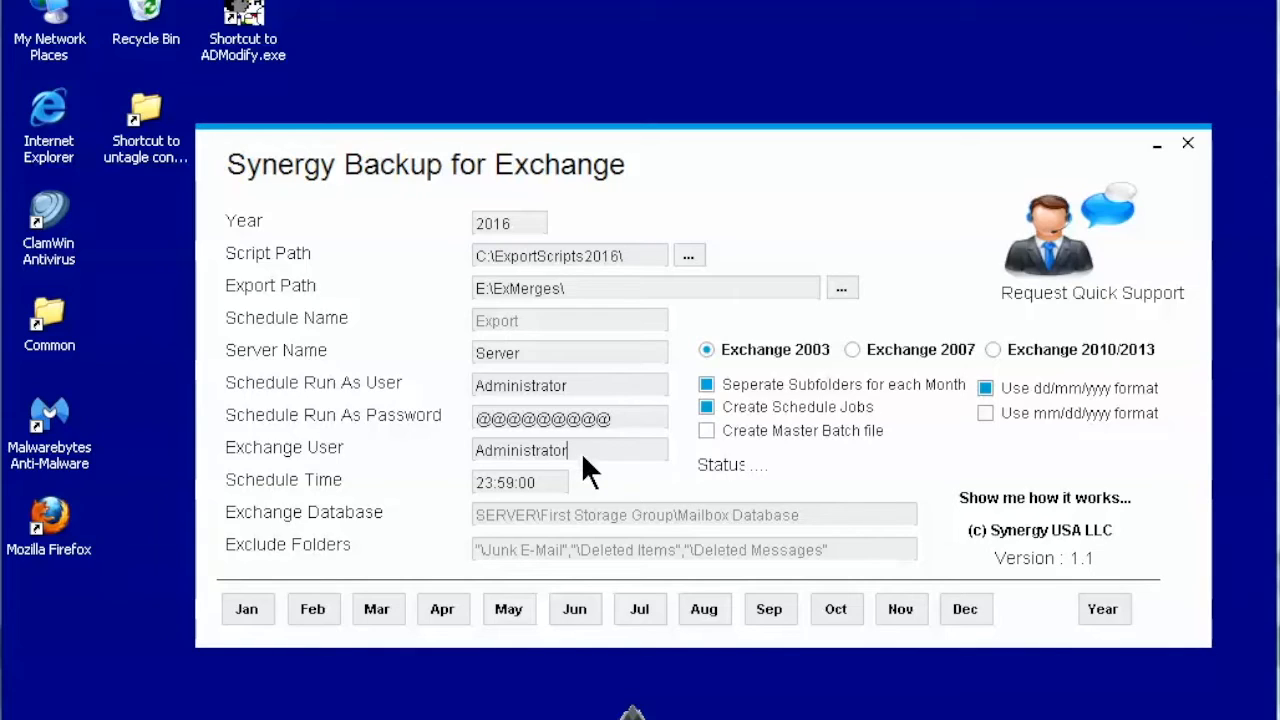
{"action": "mouse_move", "coordinate": [548, 496]}
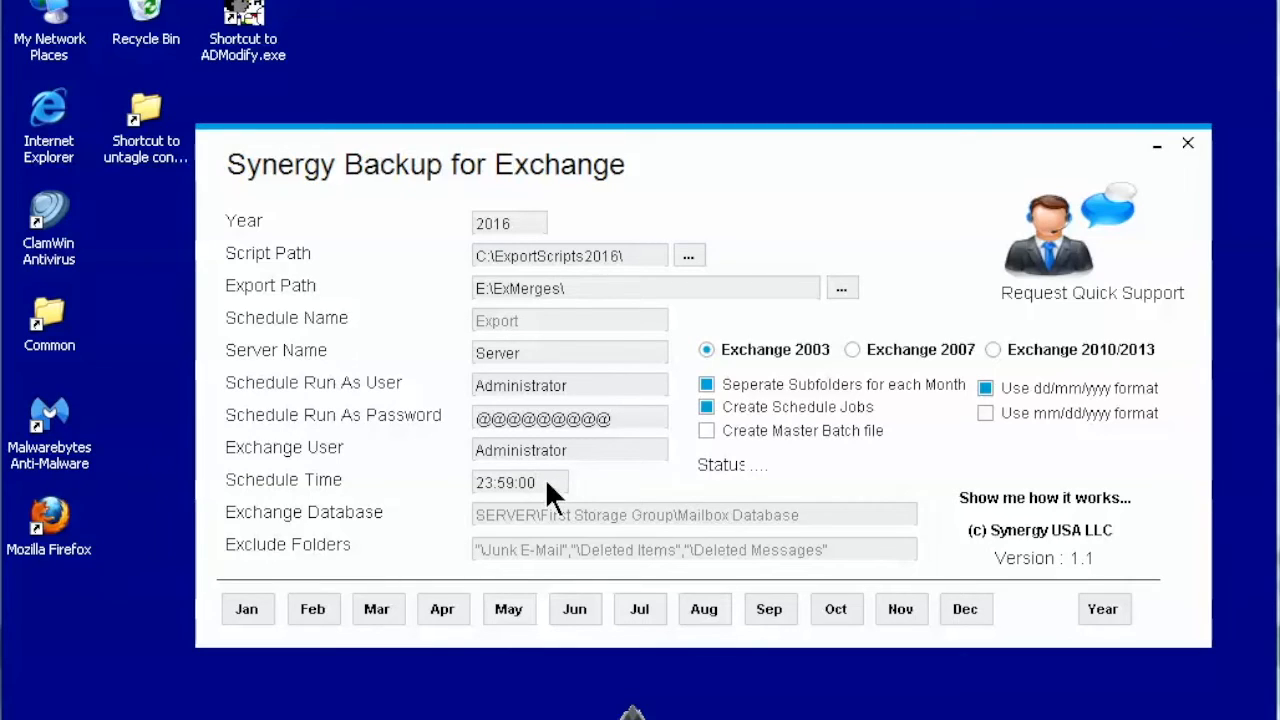
{"action": "mouse_move", "coordinate": [656, 530]}
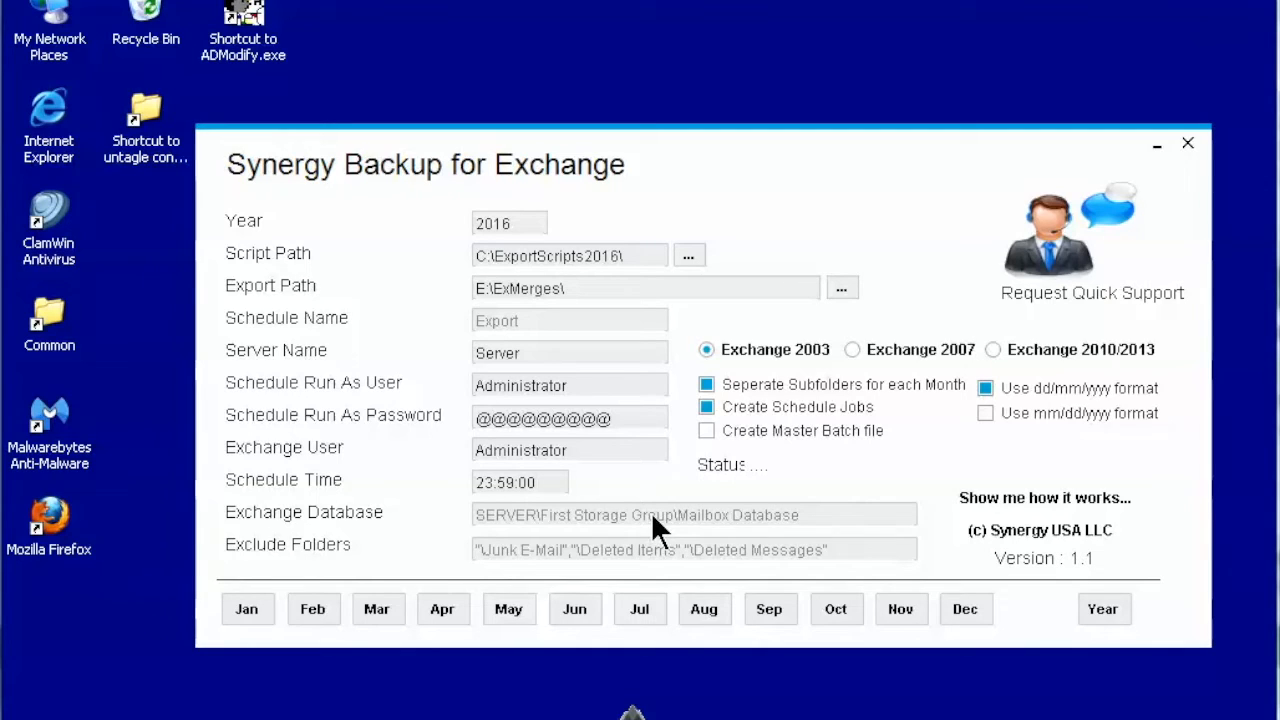
{"action": "mouse_move", "coordinate": [850, 550]}
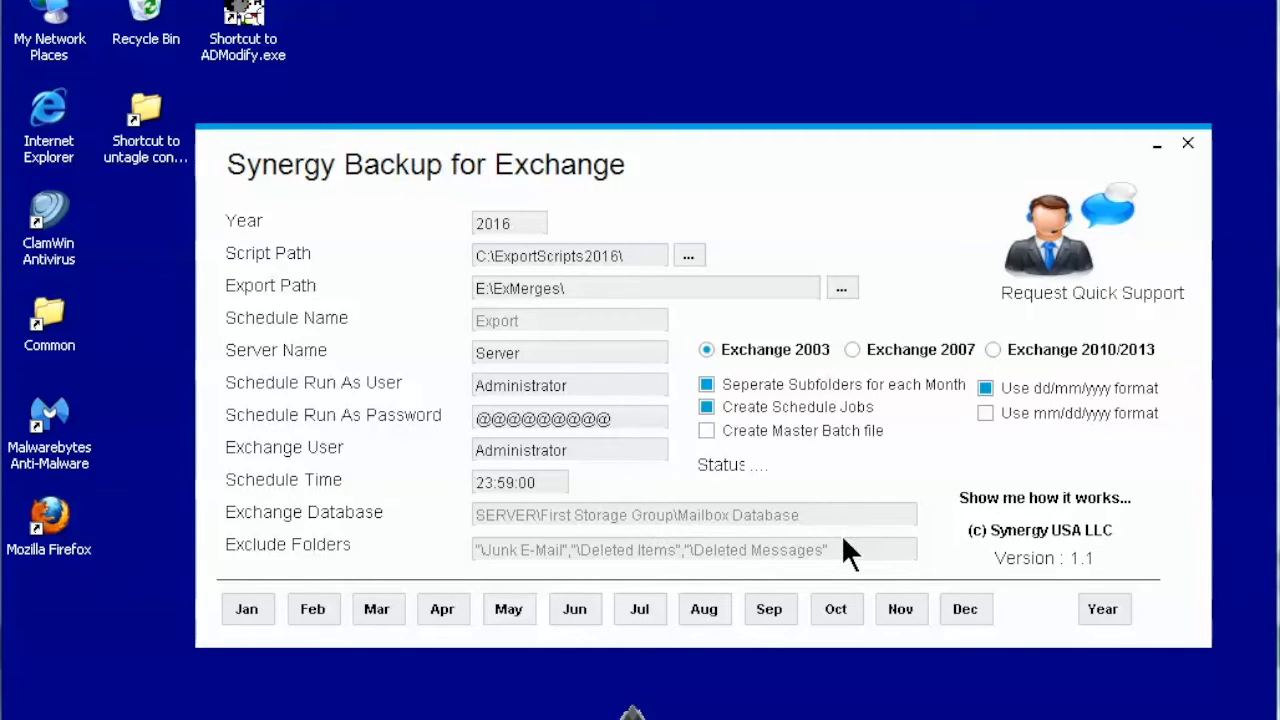
{"action": "mouse_move", "coordinate": [856, 560]}
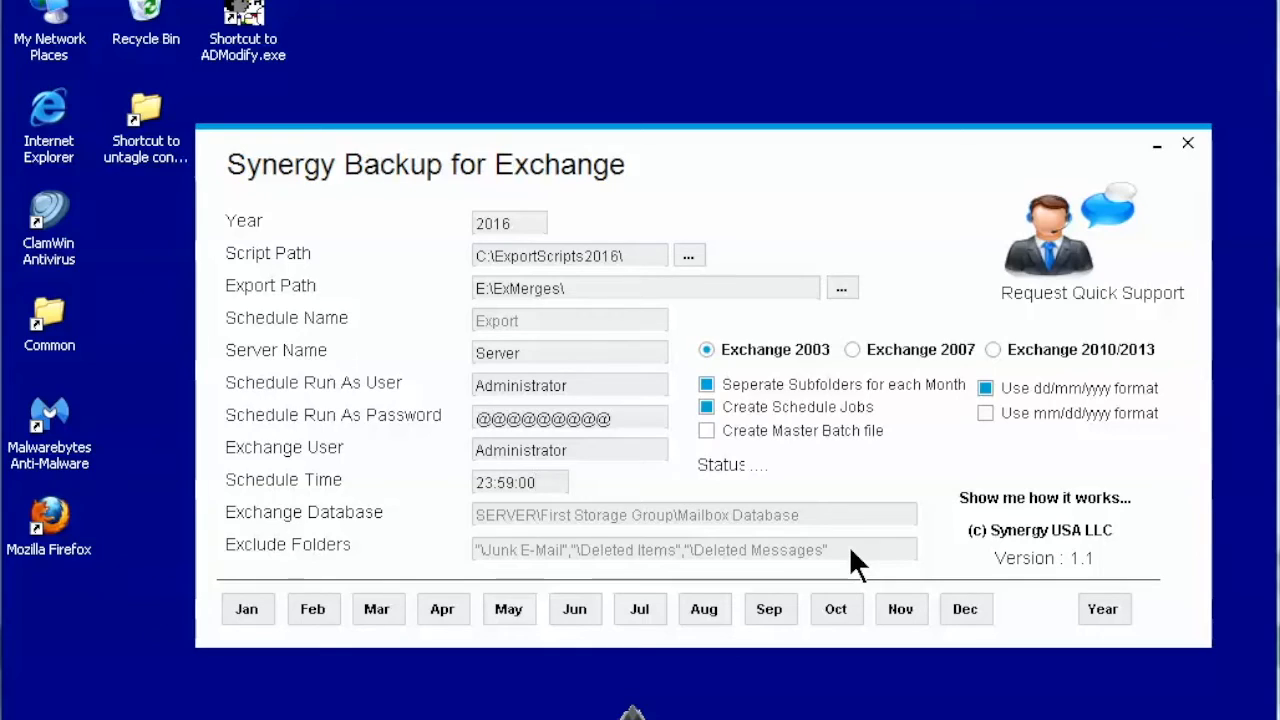
Review the excluded folders list and generate the January 2016 script Export2016-01Jan.
{"action": "left_click", "coordinate": [520, 482]}
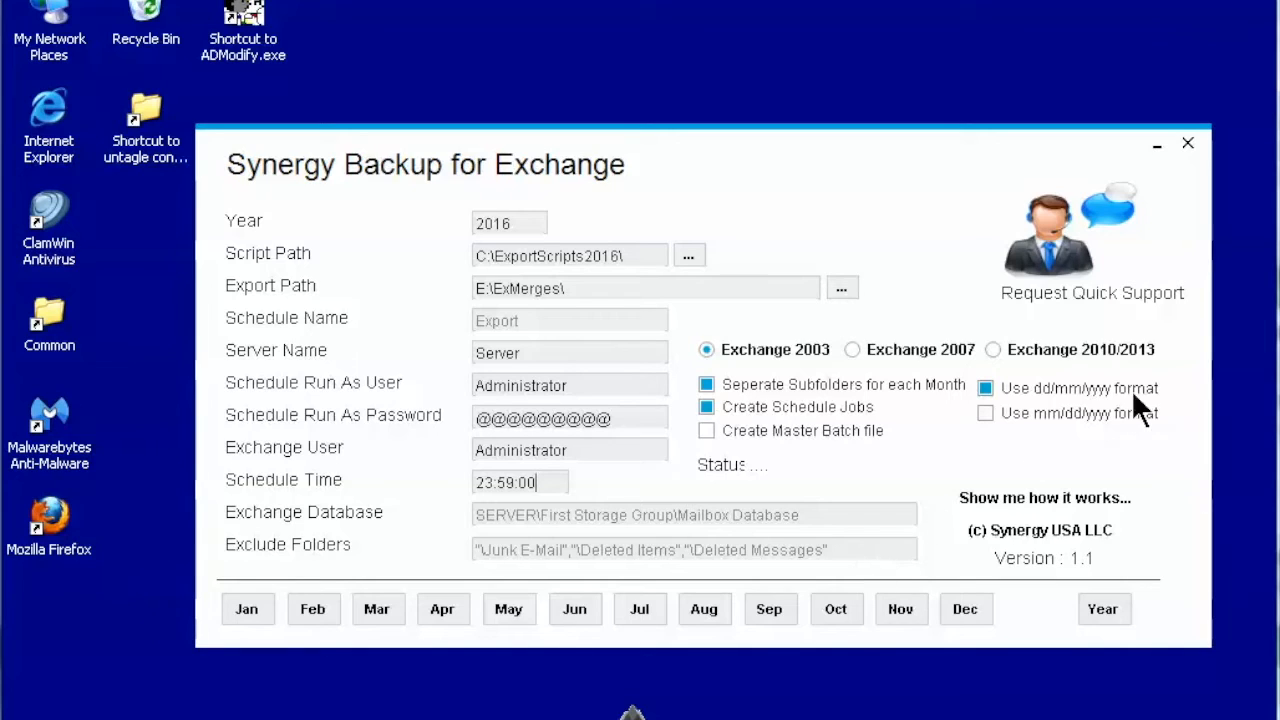
{"action": "left_click", "coordinate": [984, 412]}
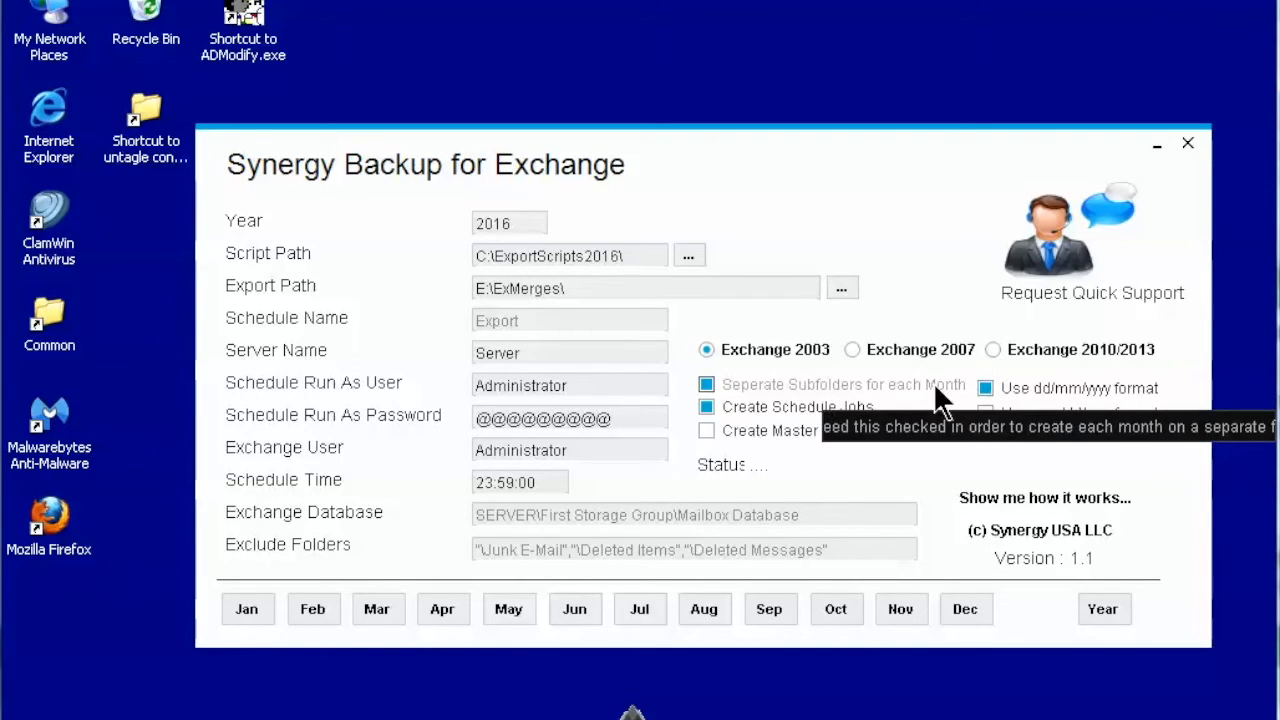
{"action": "mouse_move", "coordinate": [820, 414]}
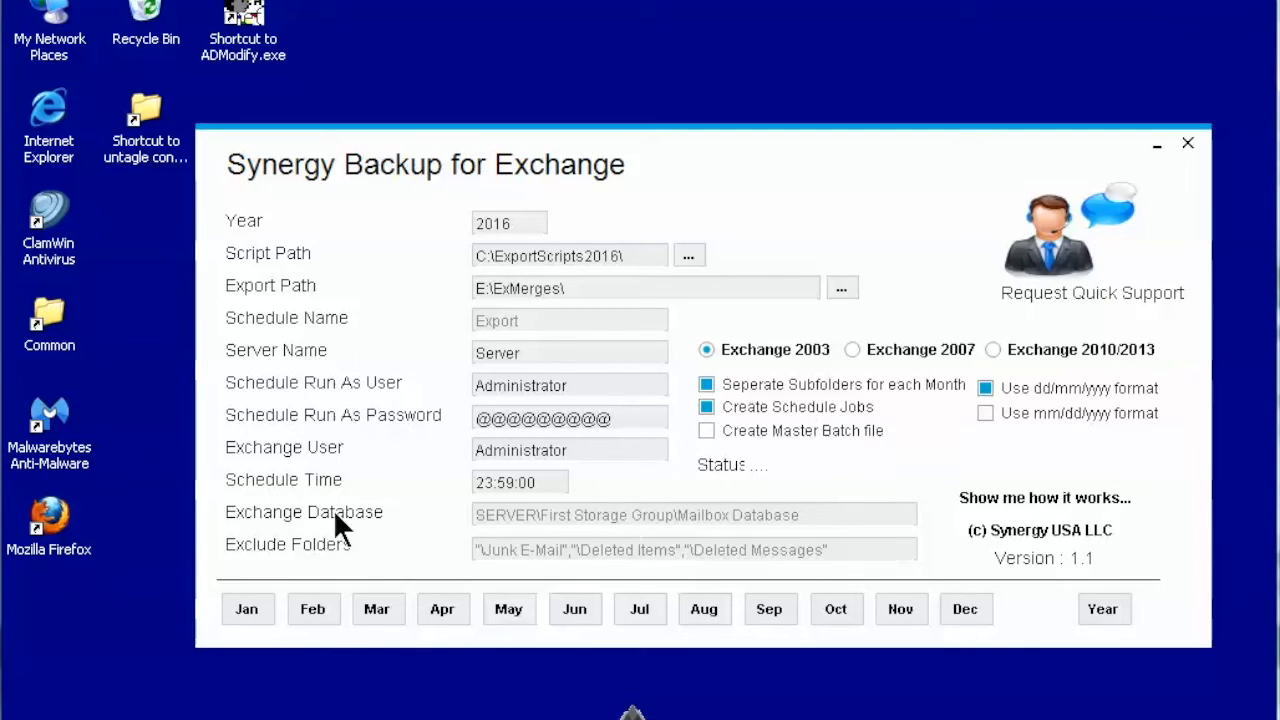
{"action": "mouse_move", "coordinate": [320, 558]}
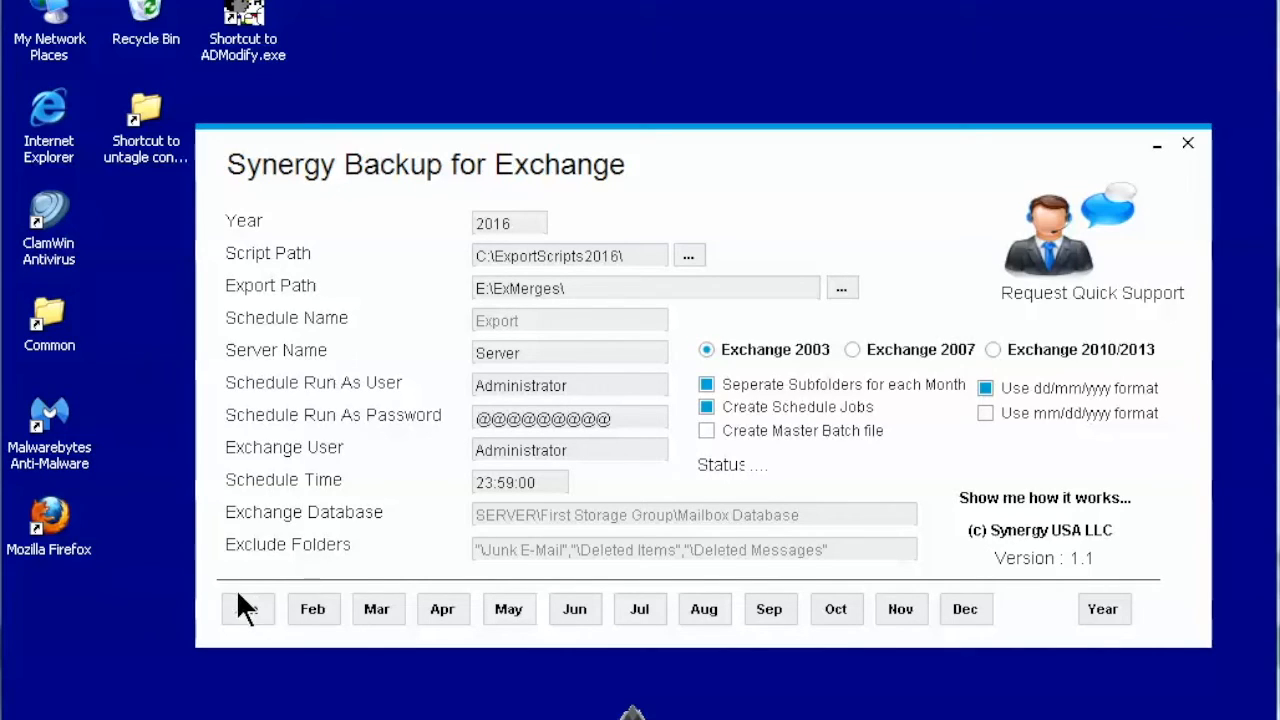
{"action": "left_click", "coordinate": [248, 608]}
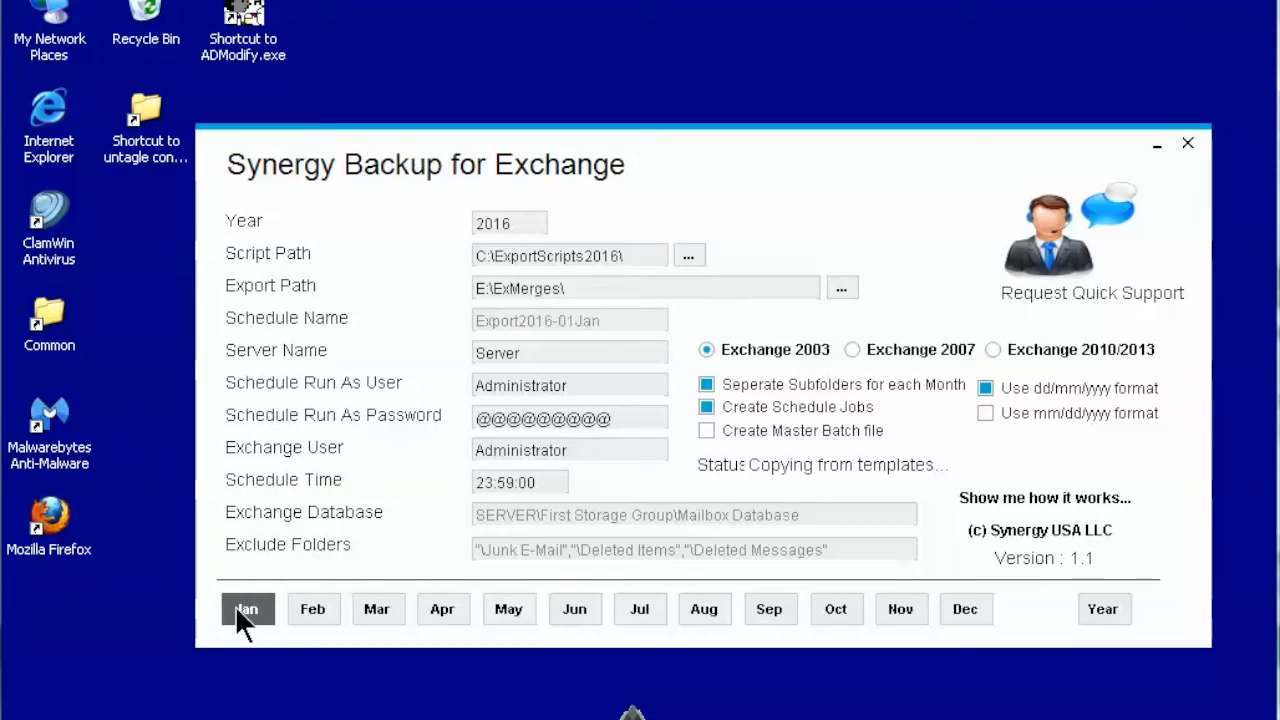
Let the Export2016-01Jan script generation run until Status reads Completed.
{"action": "left_click", "coordinate": [248, 608]}
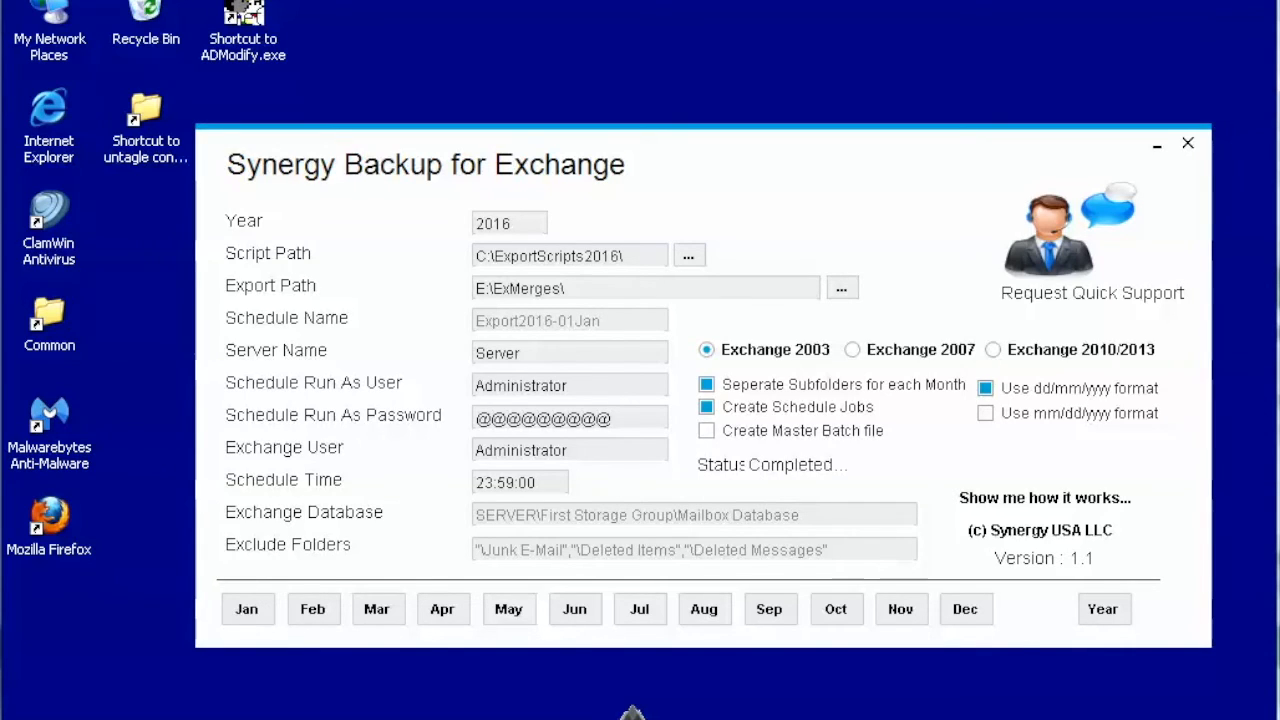
View C:\ExportScripts2016 and locate the new Export2016-01Jan.BAT file.
{"action": "left_click", "coordinate": [688, 256]}
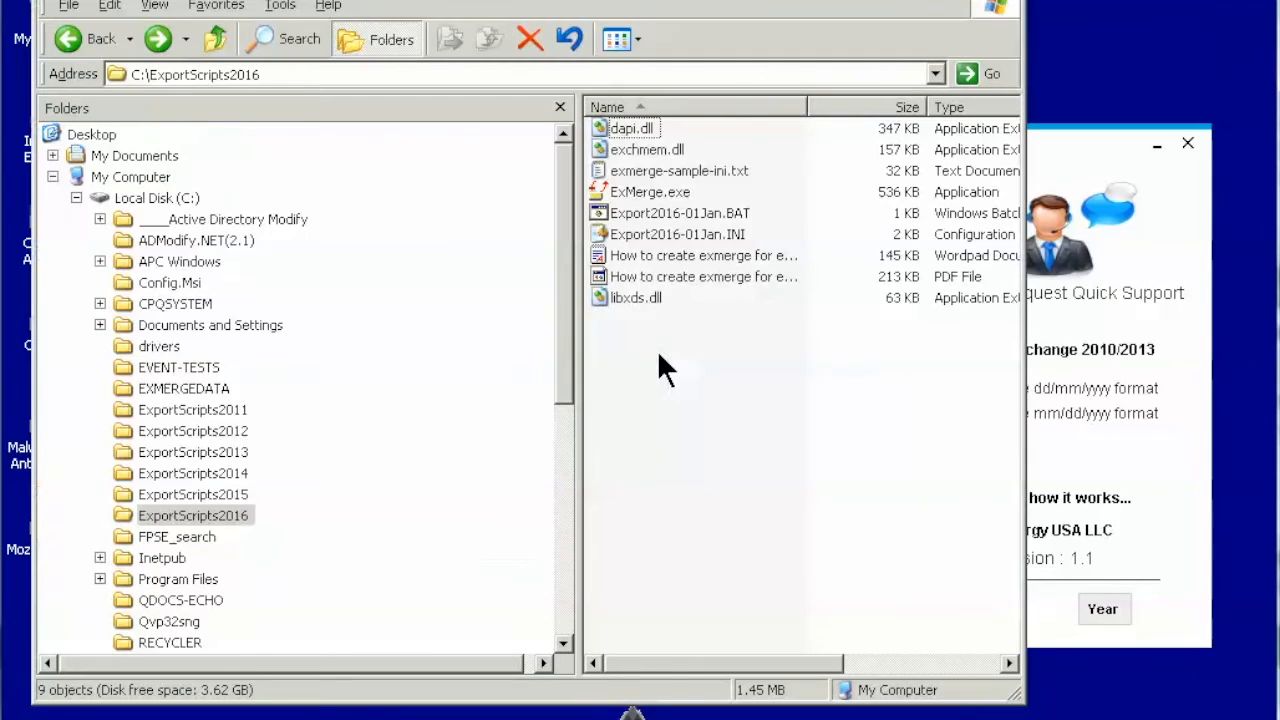
{"action": "left_click", "coordinate": [680, 212]}
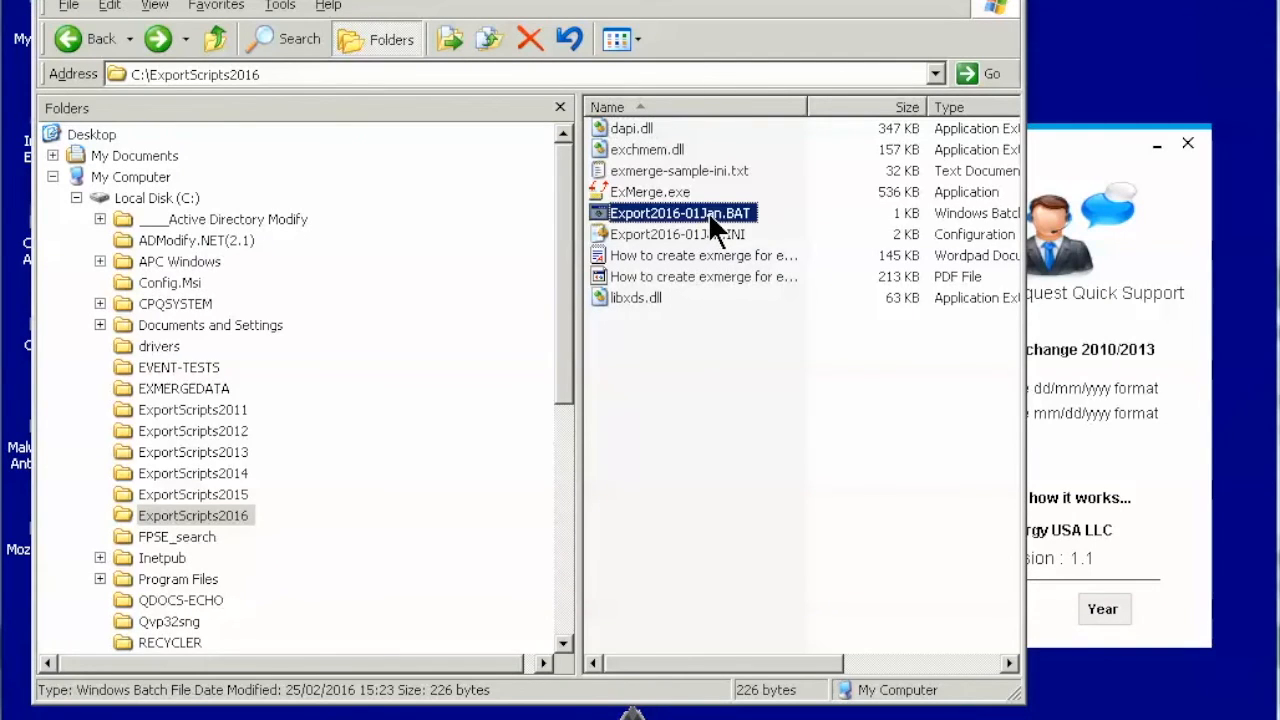
Refresh Scheduled Tasks and view the Export2016-01Jan task's properties.
{"action": "right_click", "coordinate": [680, 212]}
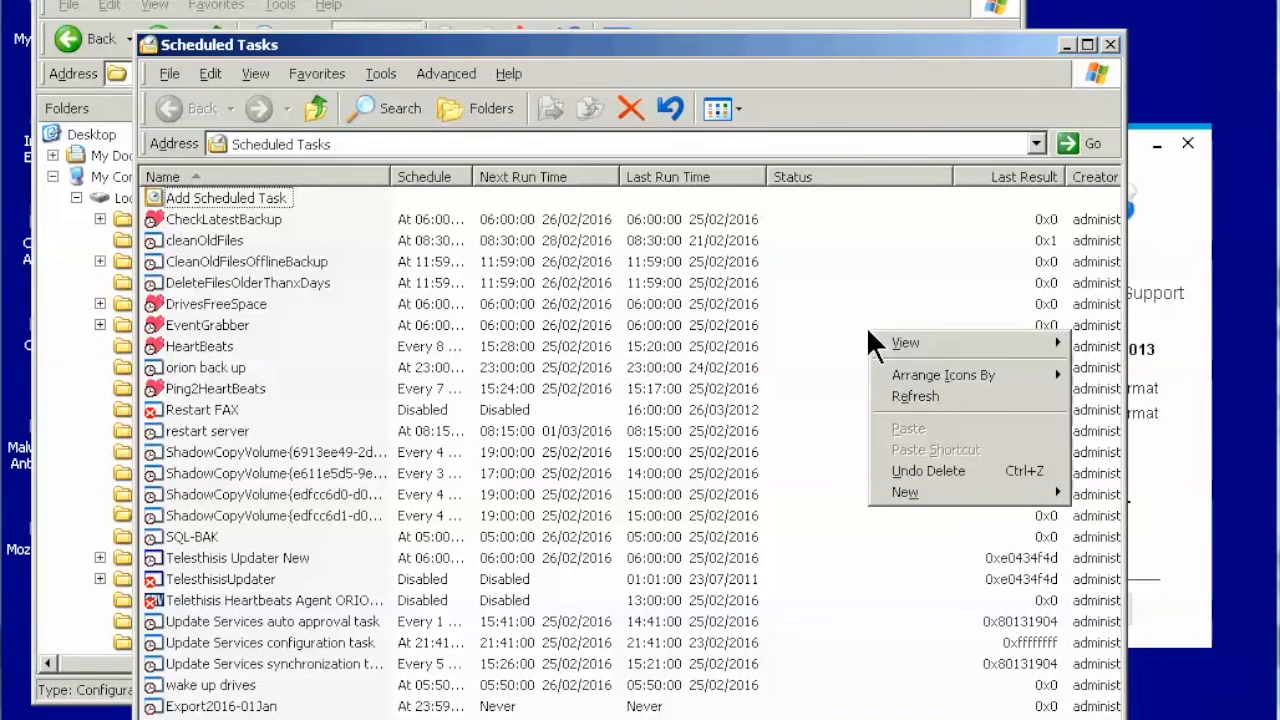
{"action": "left_click", "coordinate": [916, 396]}
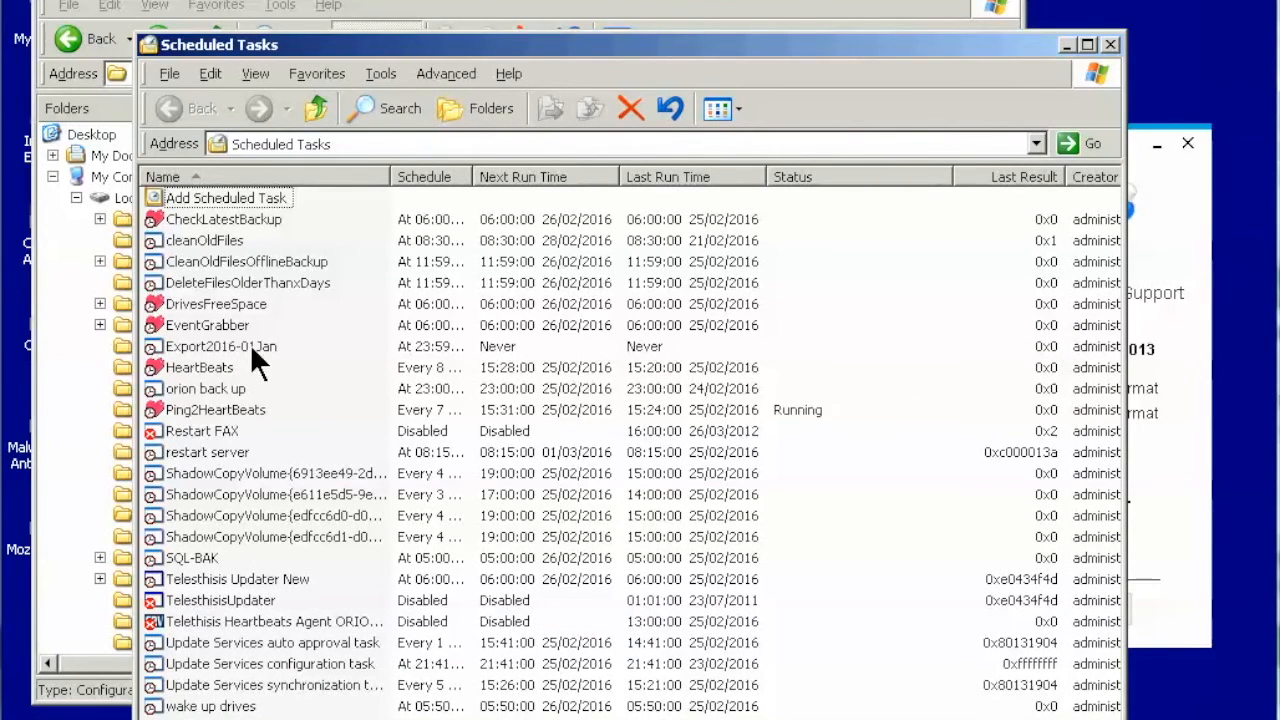
{"action": "double_click", "coordinate": [220, 346]}
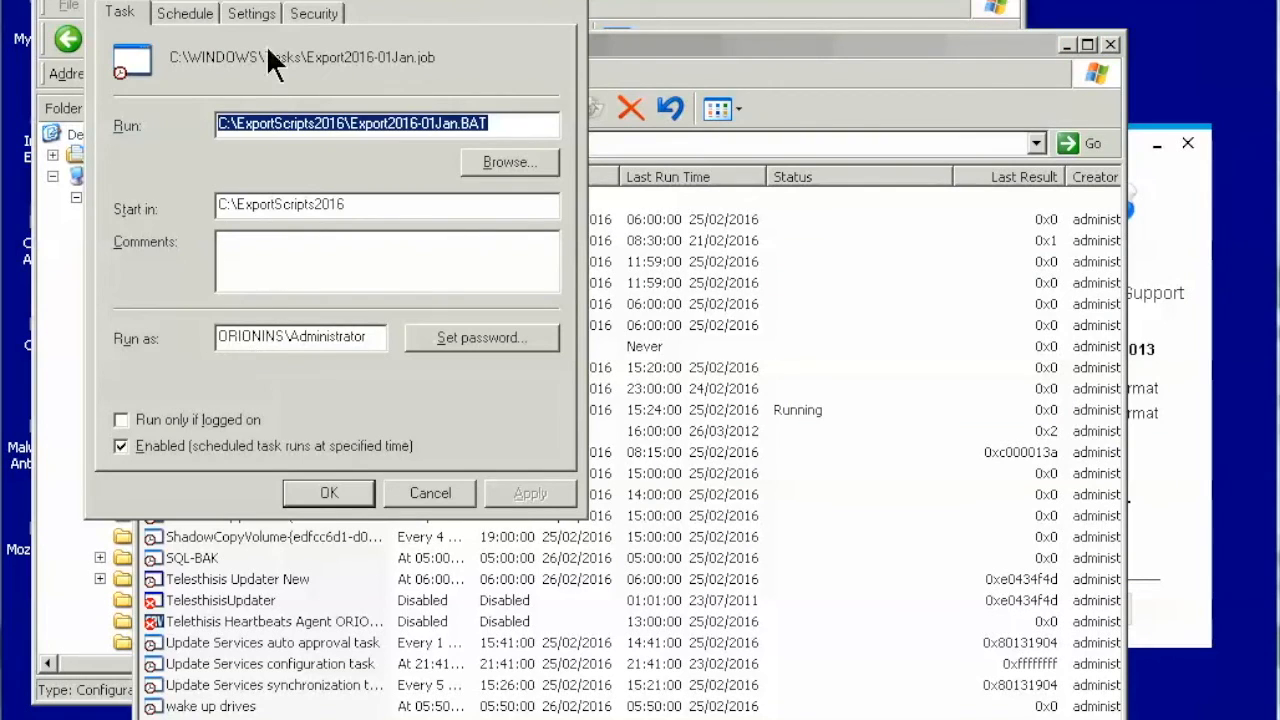